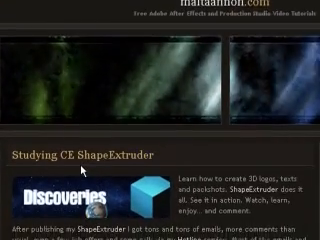
scroll("down", 3)
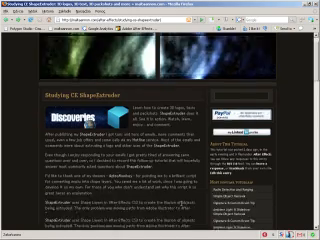
scroll("down", 3)
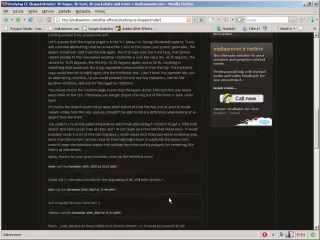
scroll("down", 3)
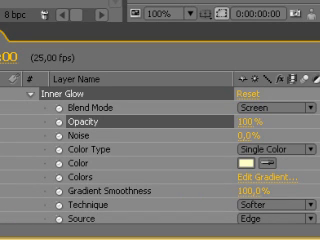
scroll("down", 3)
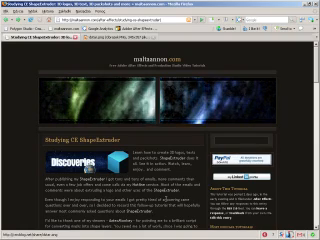
scroll("down", 3)
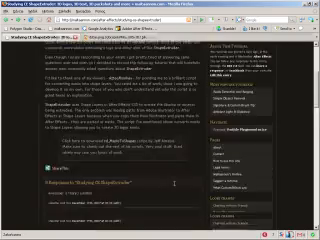